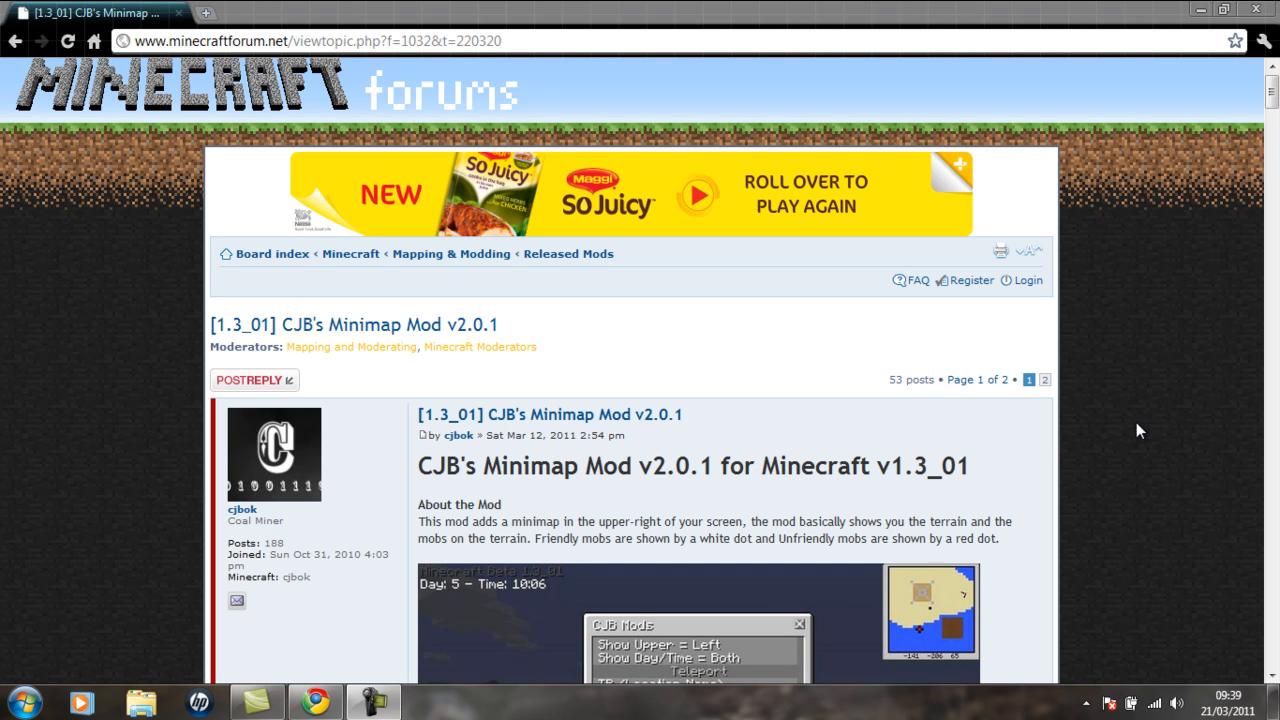
mouse_move(1018, 470)
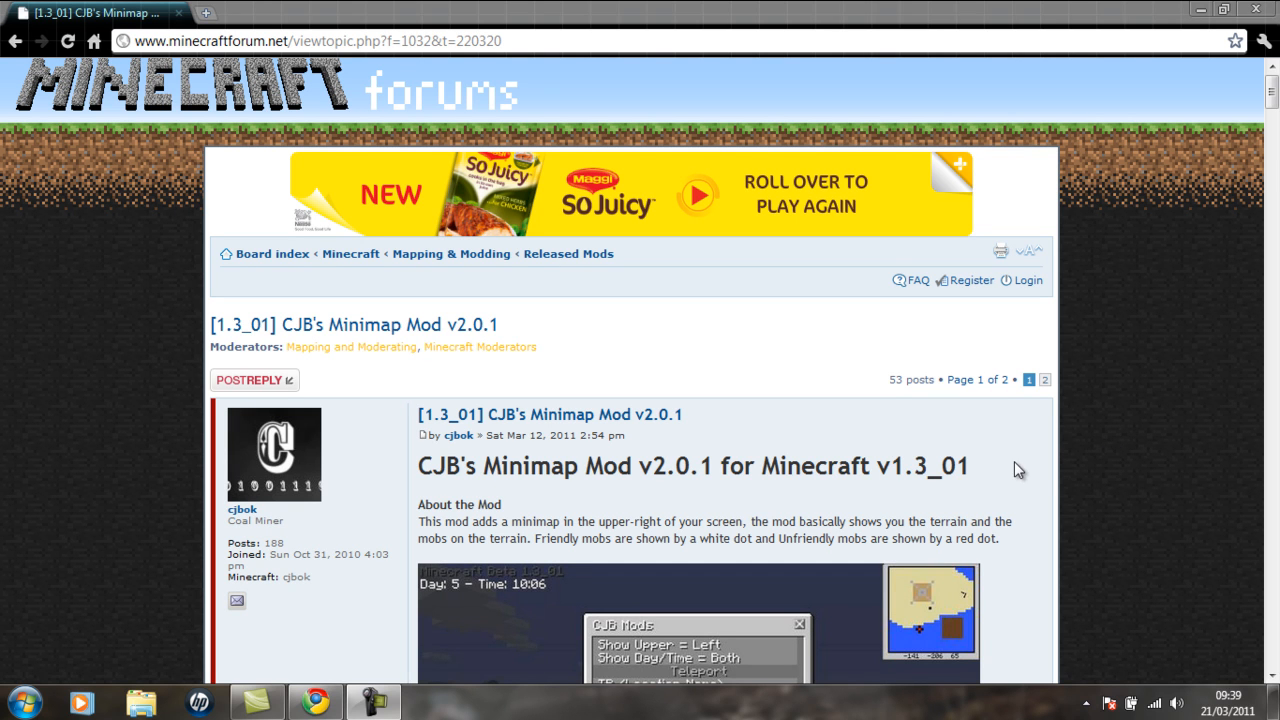
mouse_move(505, 469)
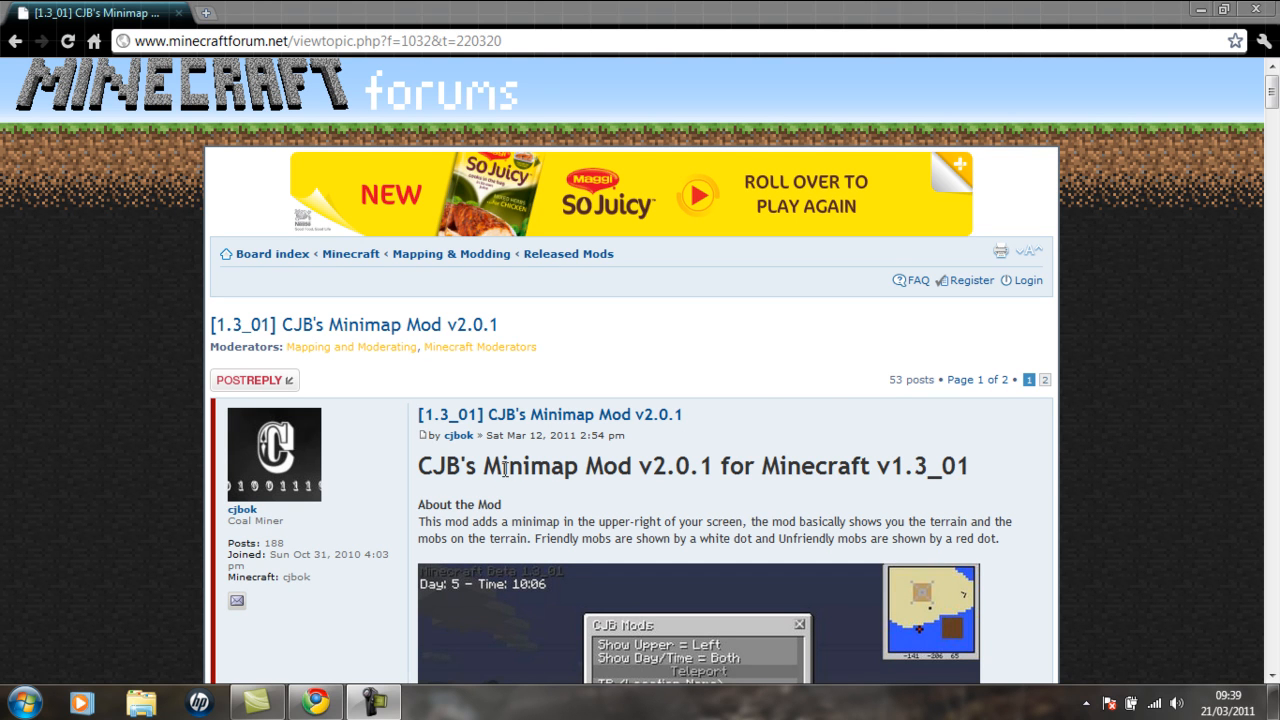
mouse_move(1193, 188)
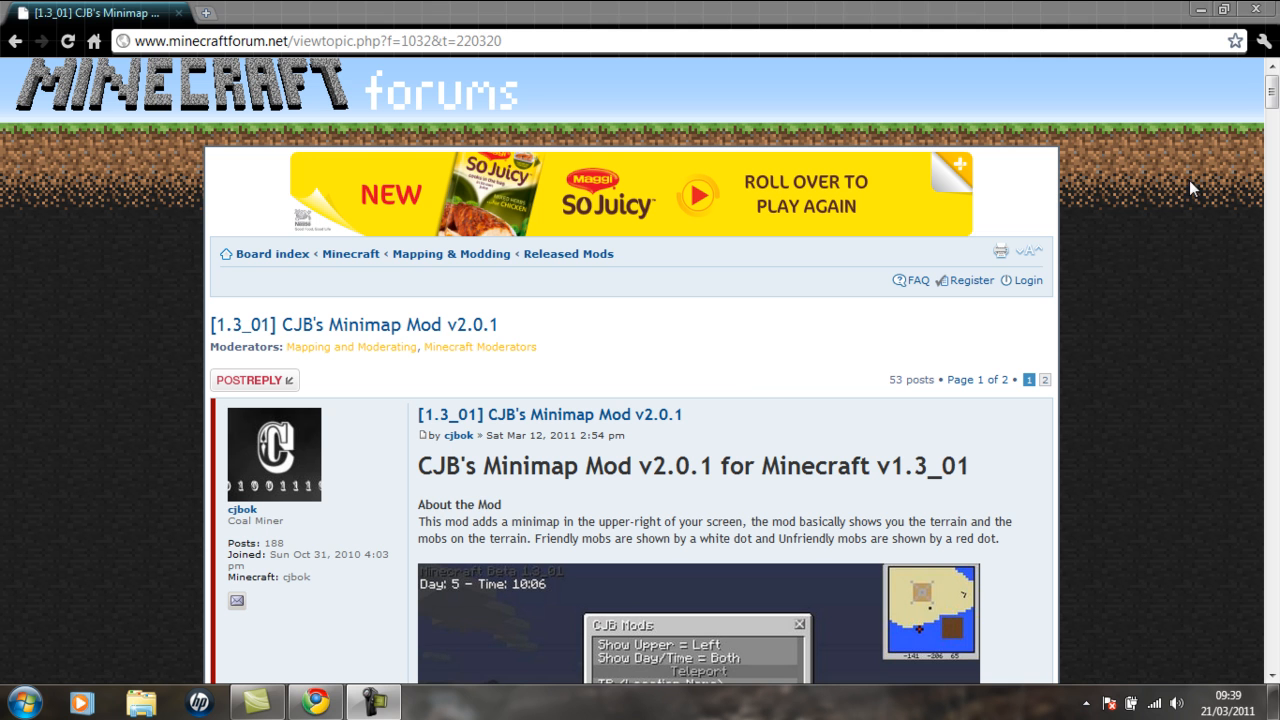
Download the Modloader v5 minimap mod archive from the forum page and open it
scroll(down, 3)
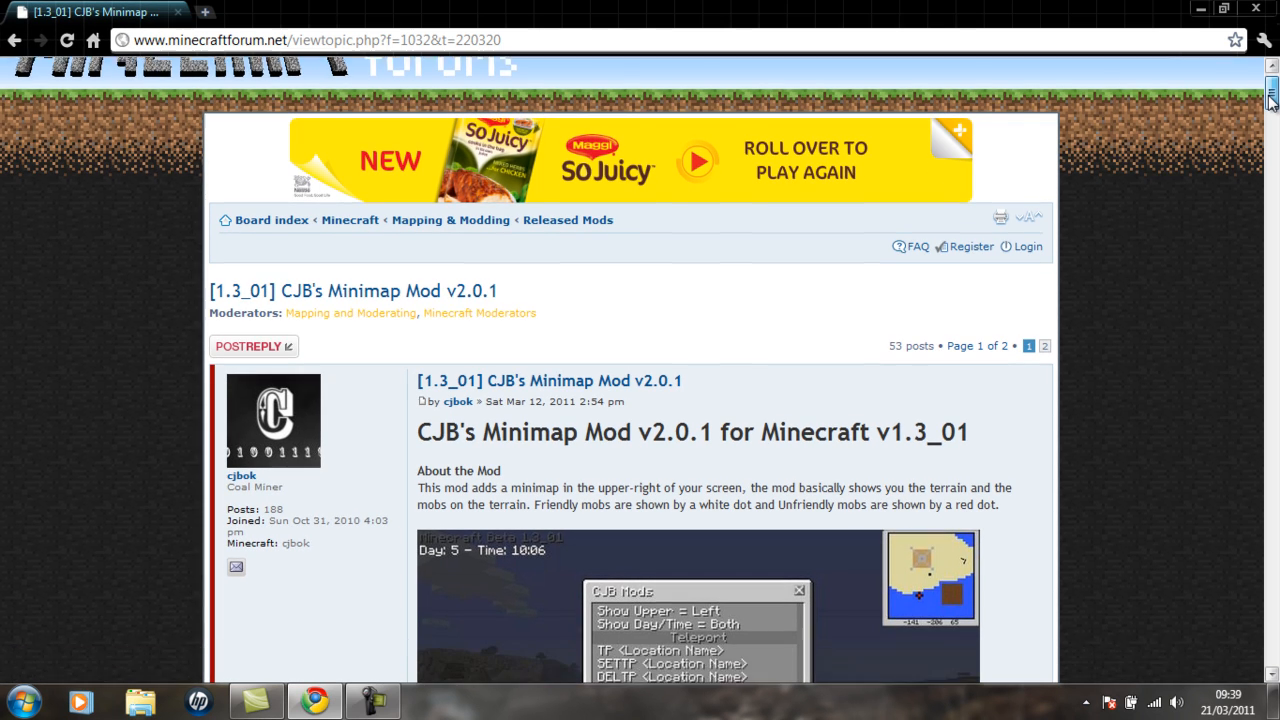
scroll(down, 3)
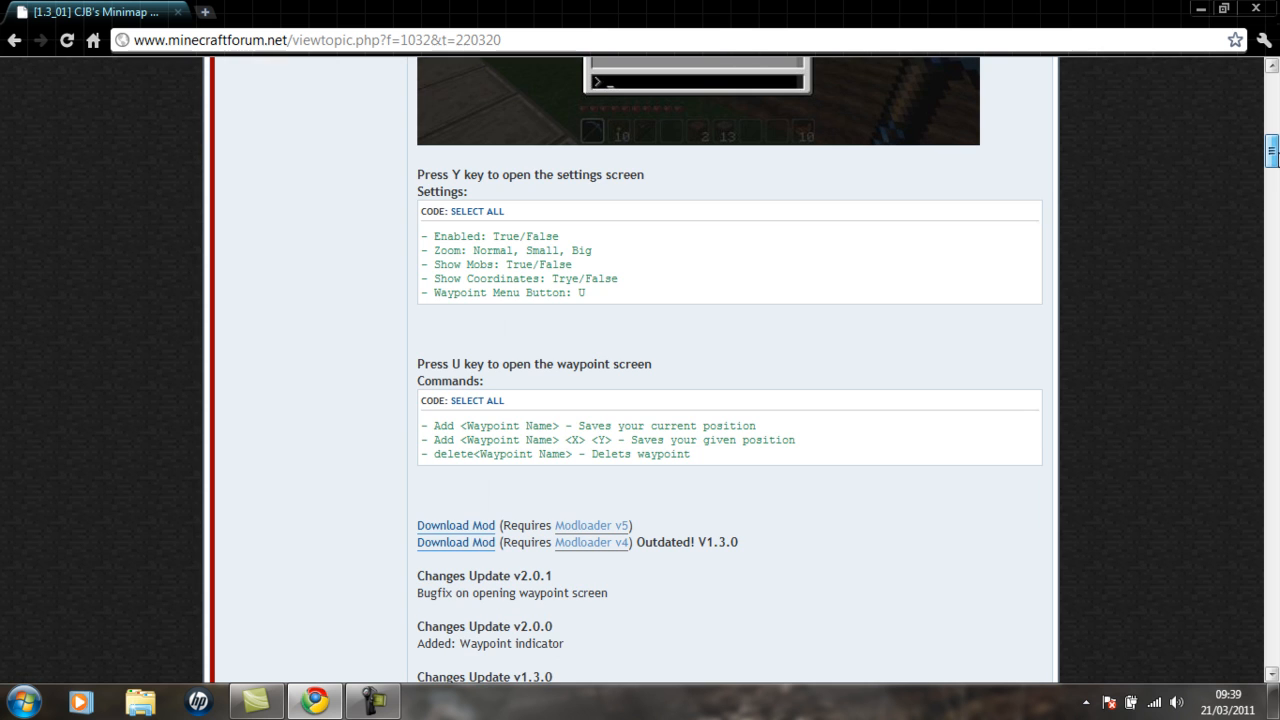
mouse_move(512, 507)
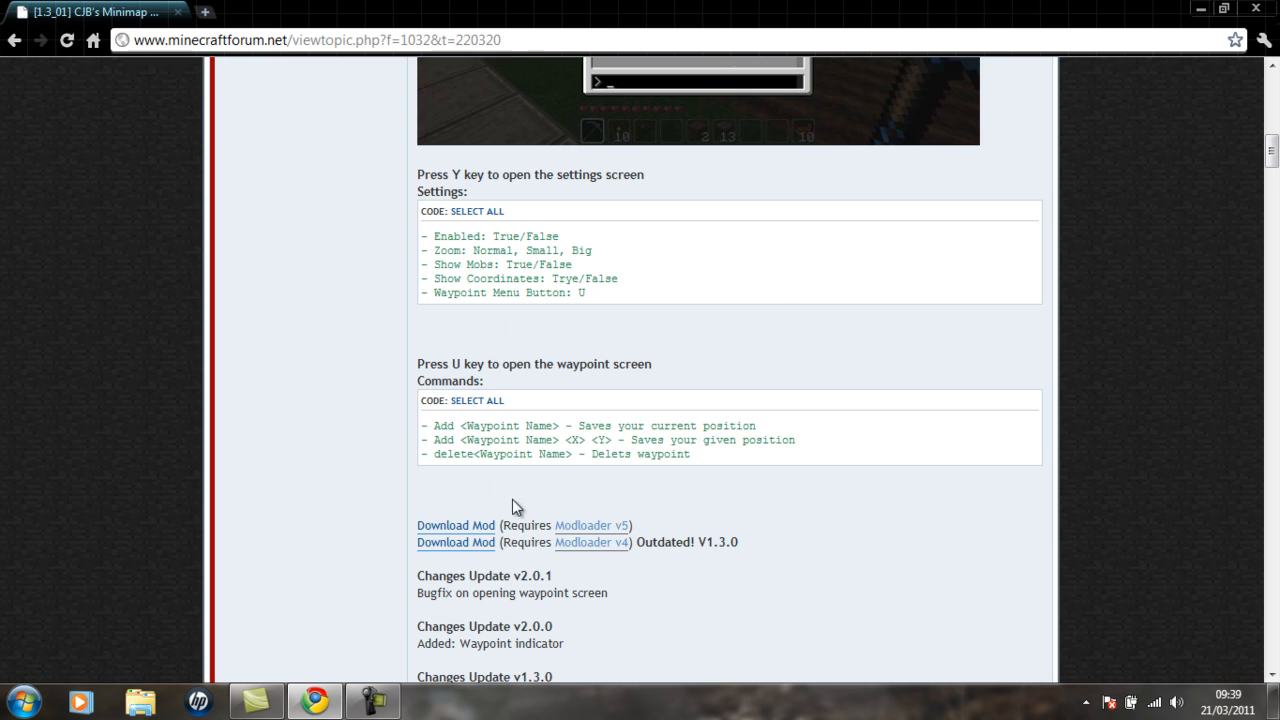
mouse_move(591, 525)
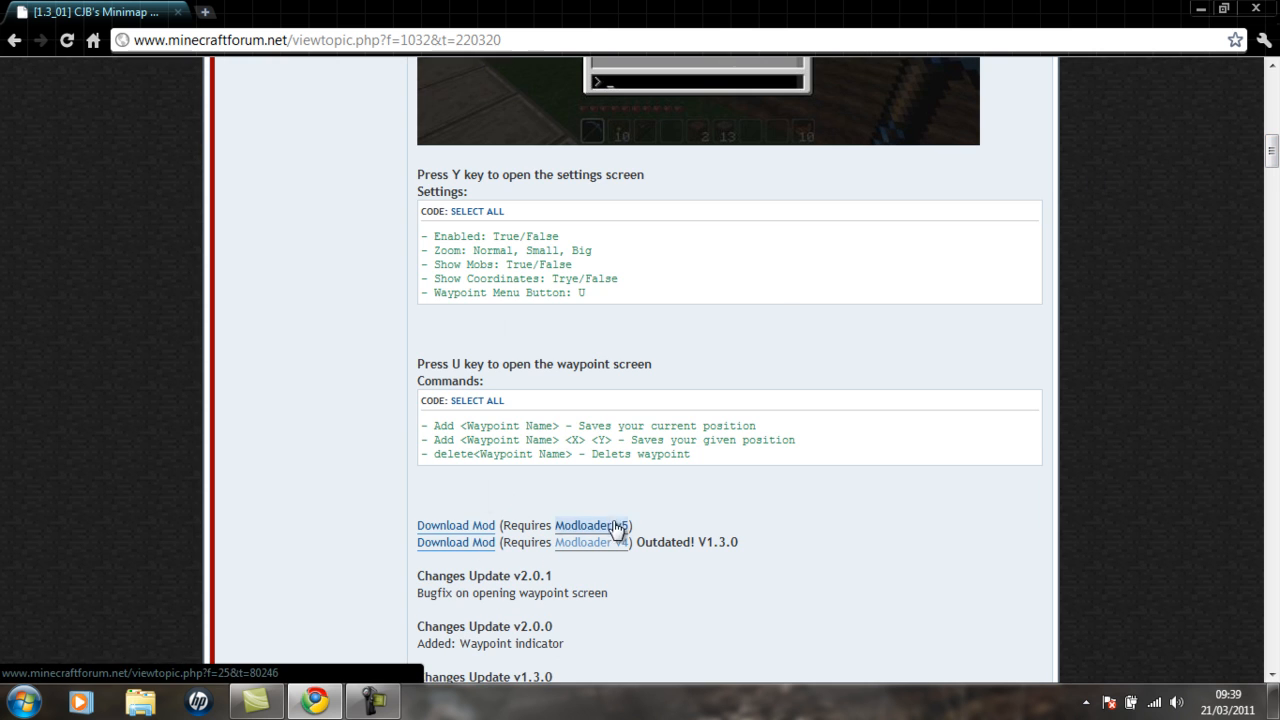
mouse_move(533, 514)
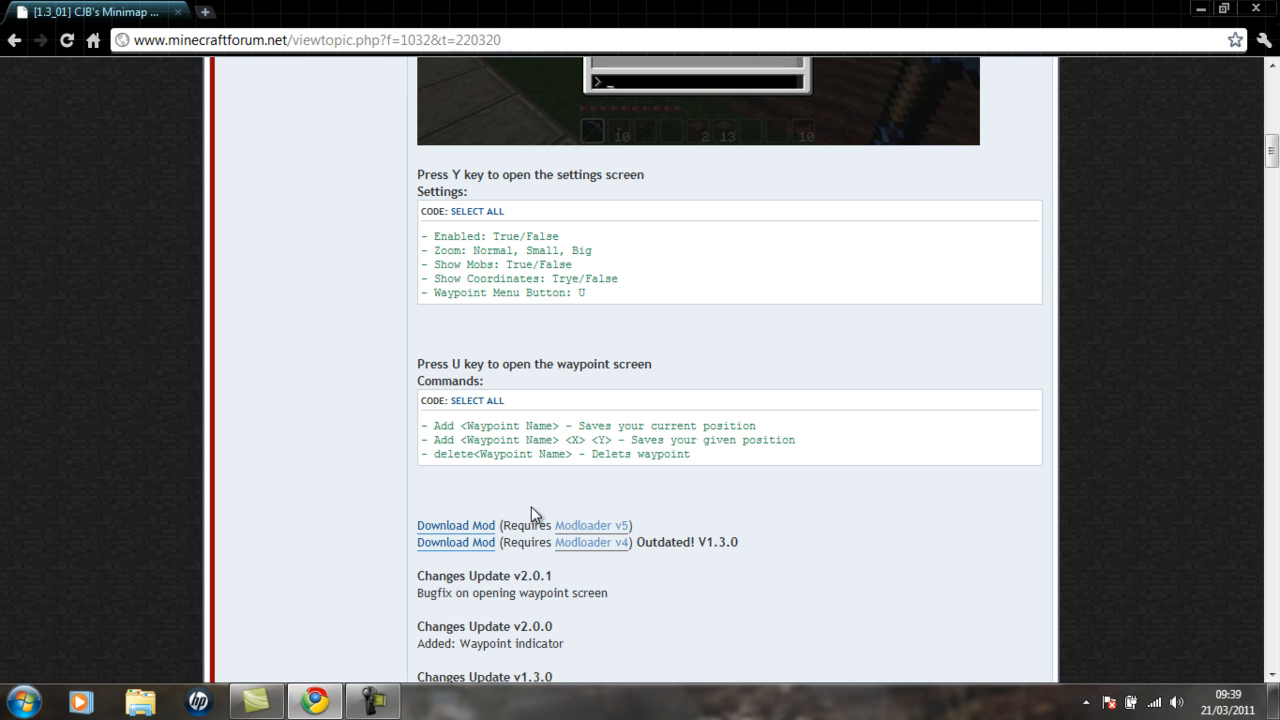
mouse_move(590, 525)
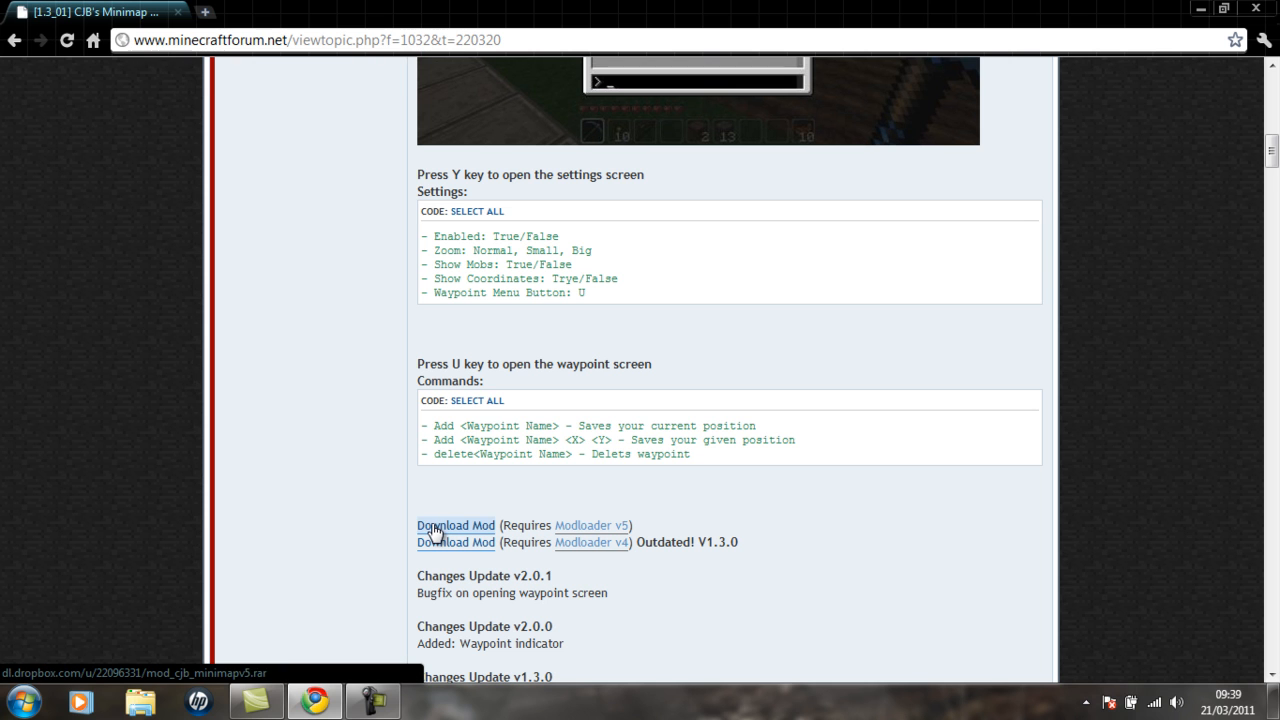
click(455, 525)
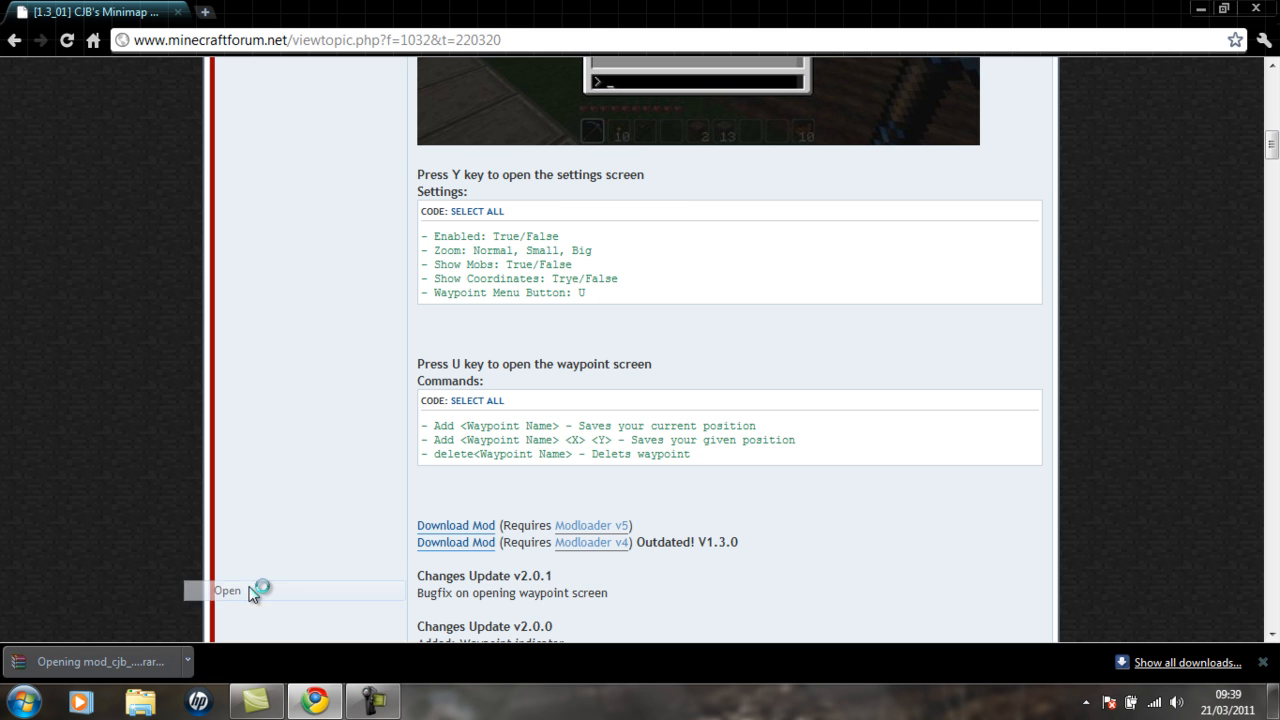
click(227, 590)
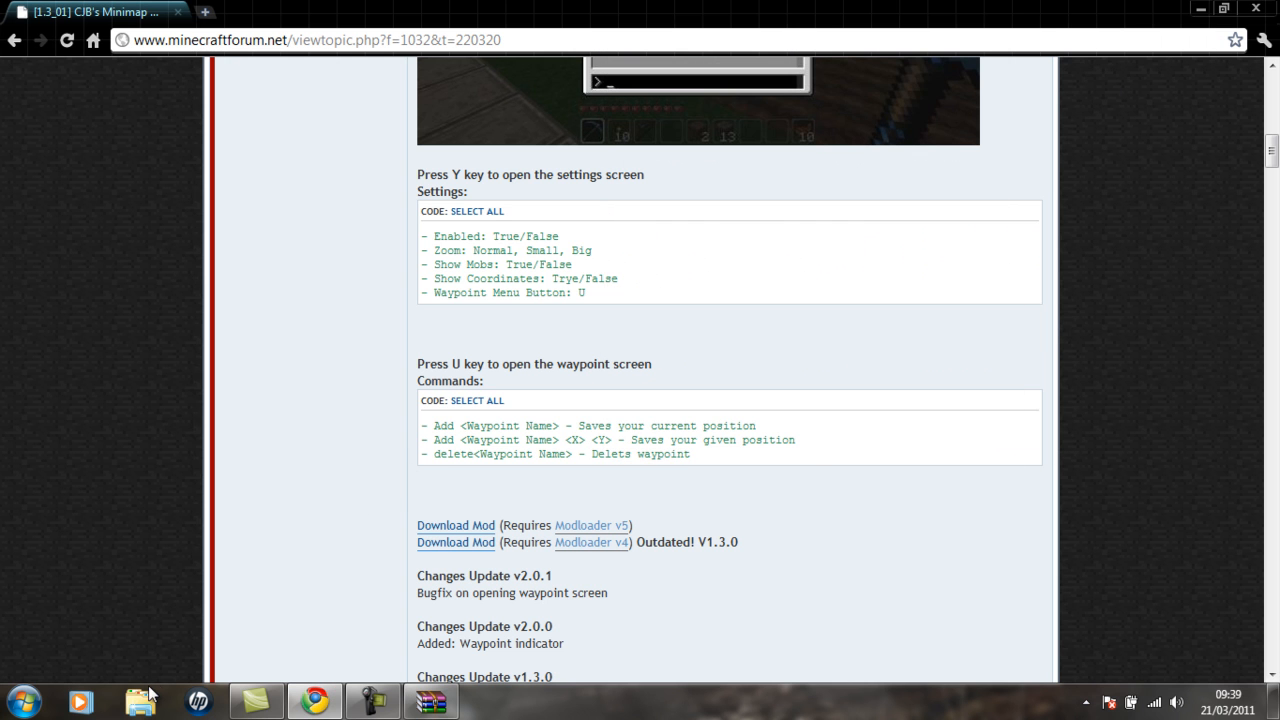
Browse %appdata% to .minecraft\bin and open minecraft.jar as a WinRAR archive
click(140, 700)
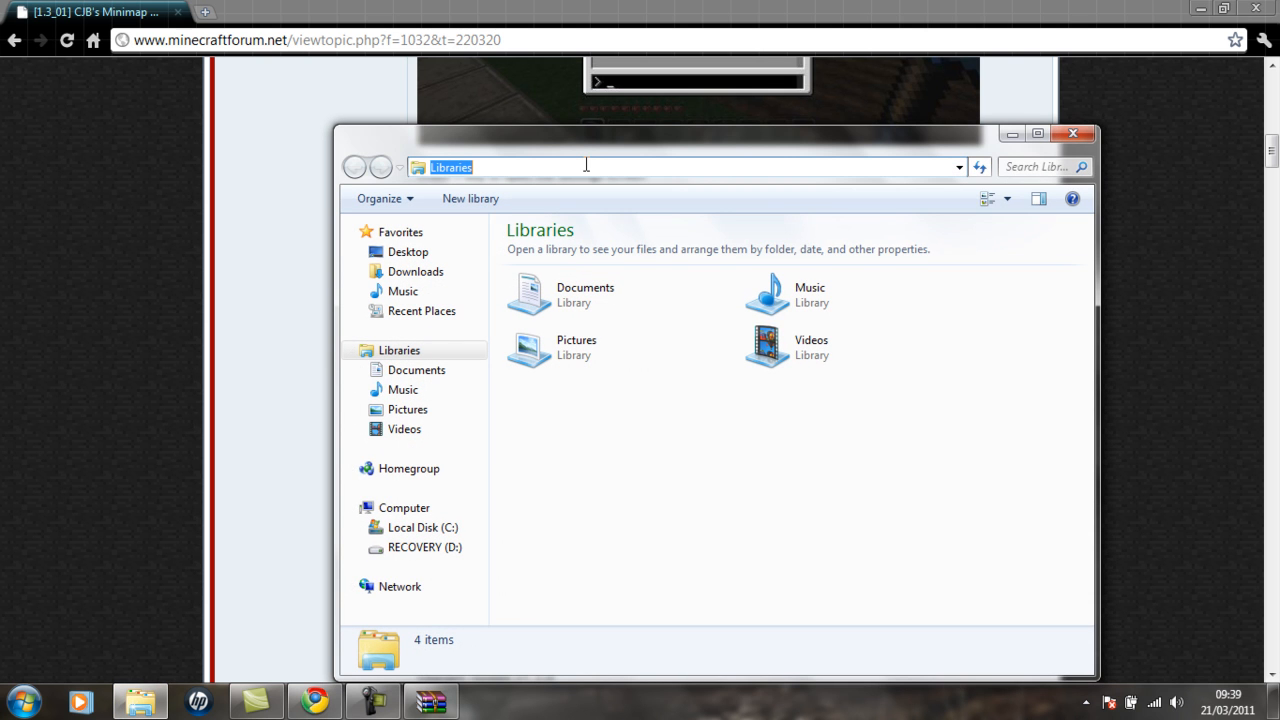
text(%)
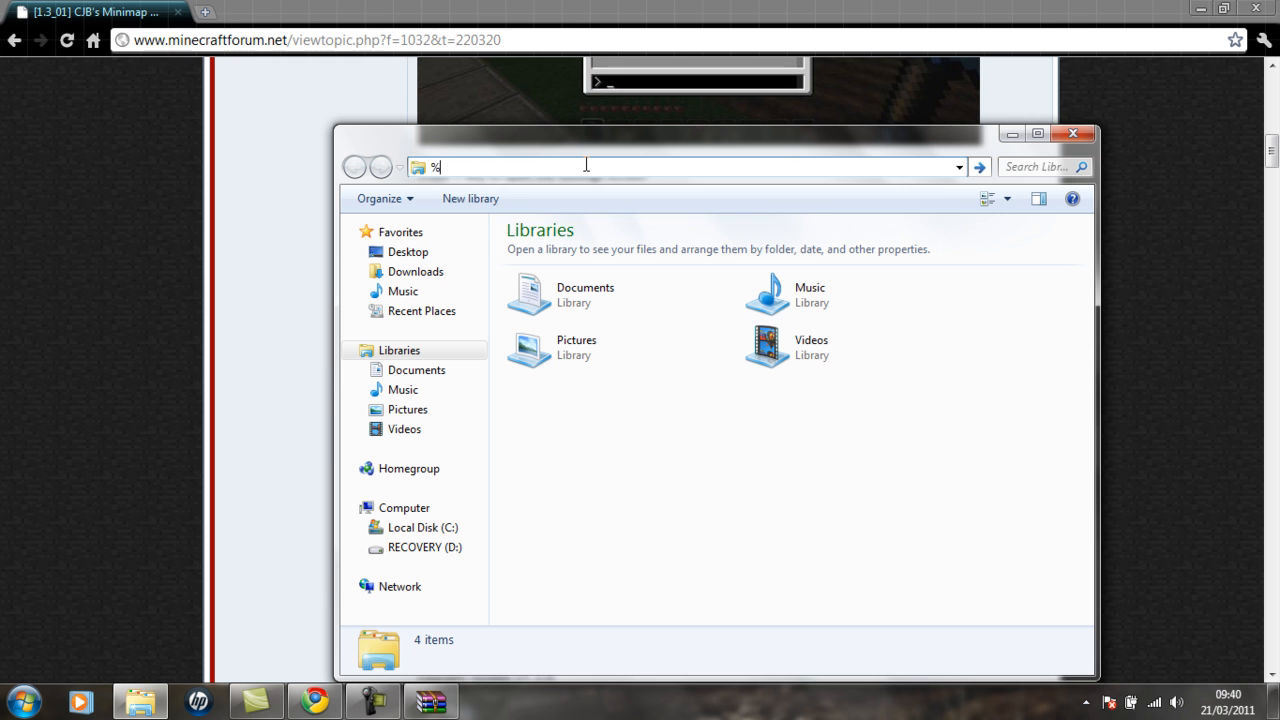
text(appda)
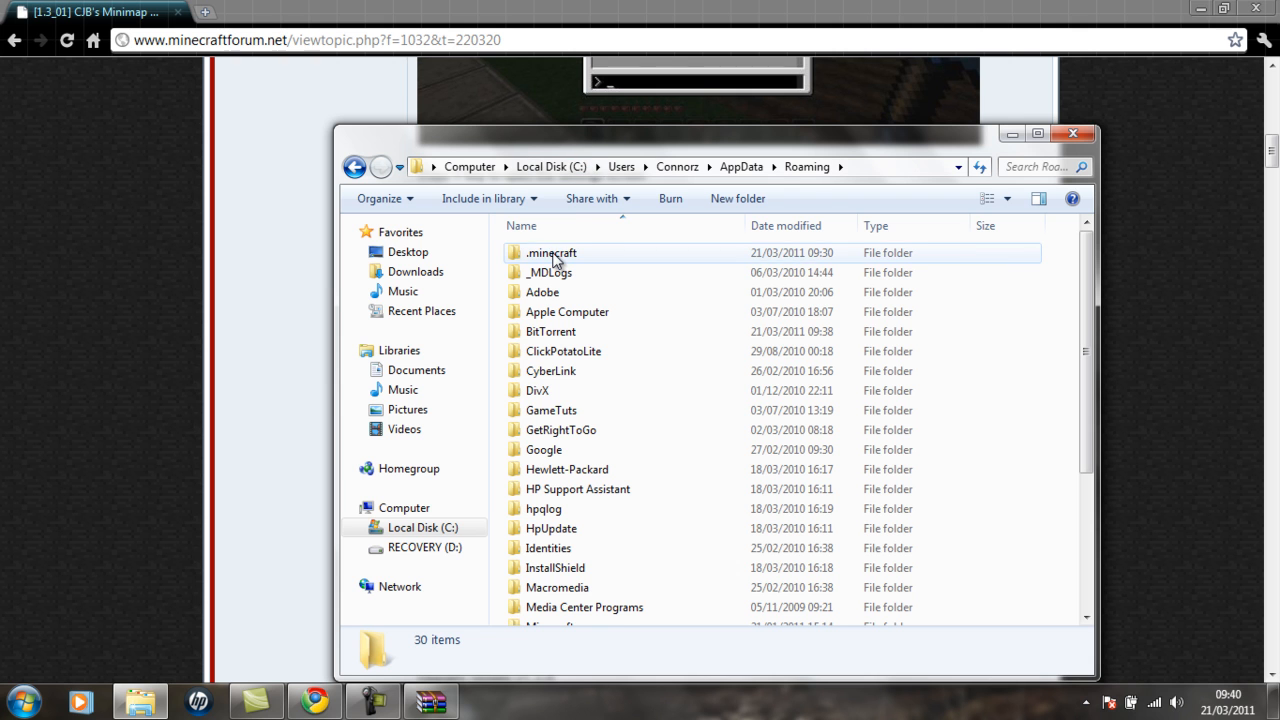
double_click(552, 252)
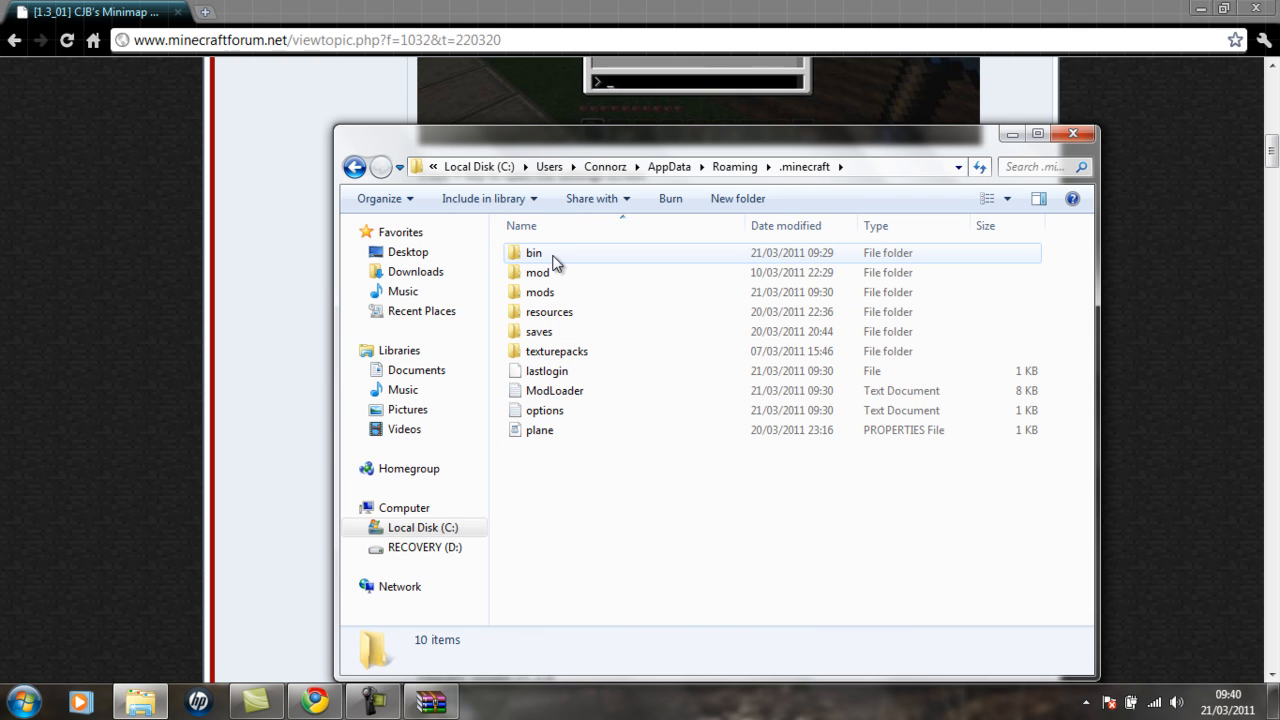
double_click(533, 252)
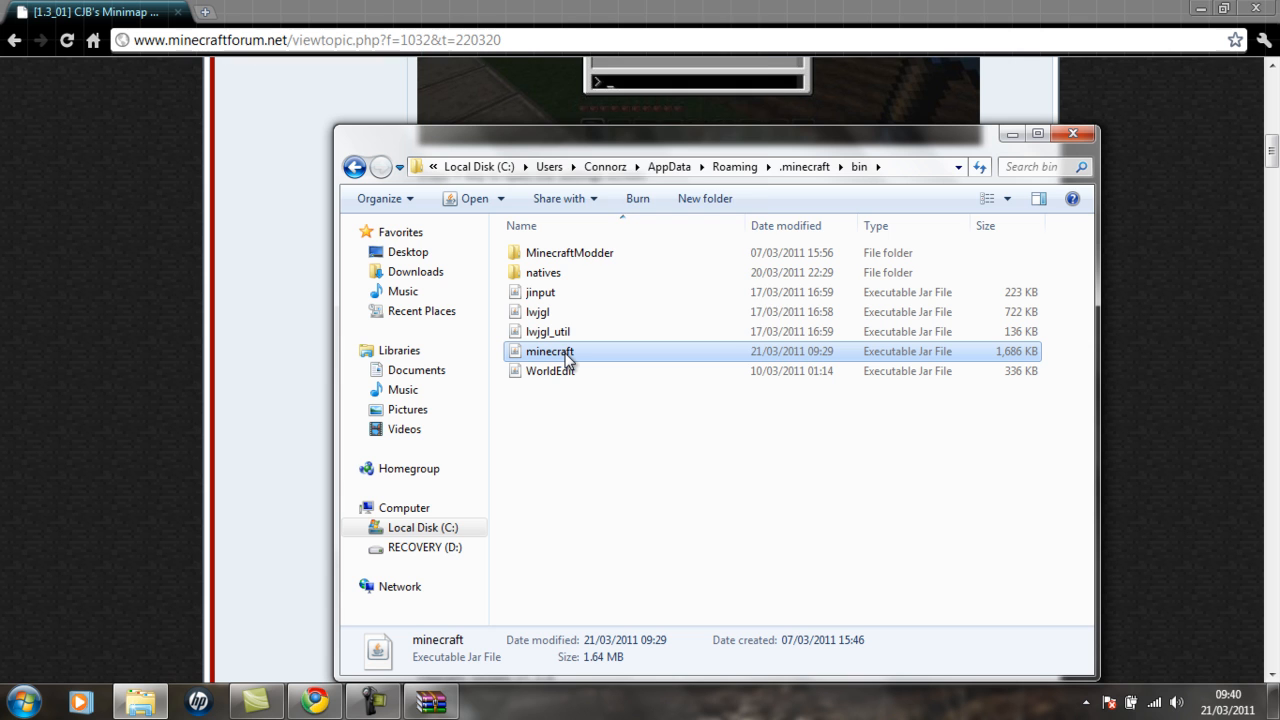
right_click(549, 351)
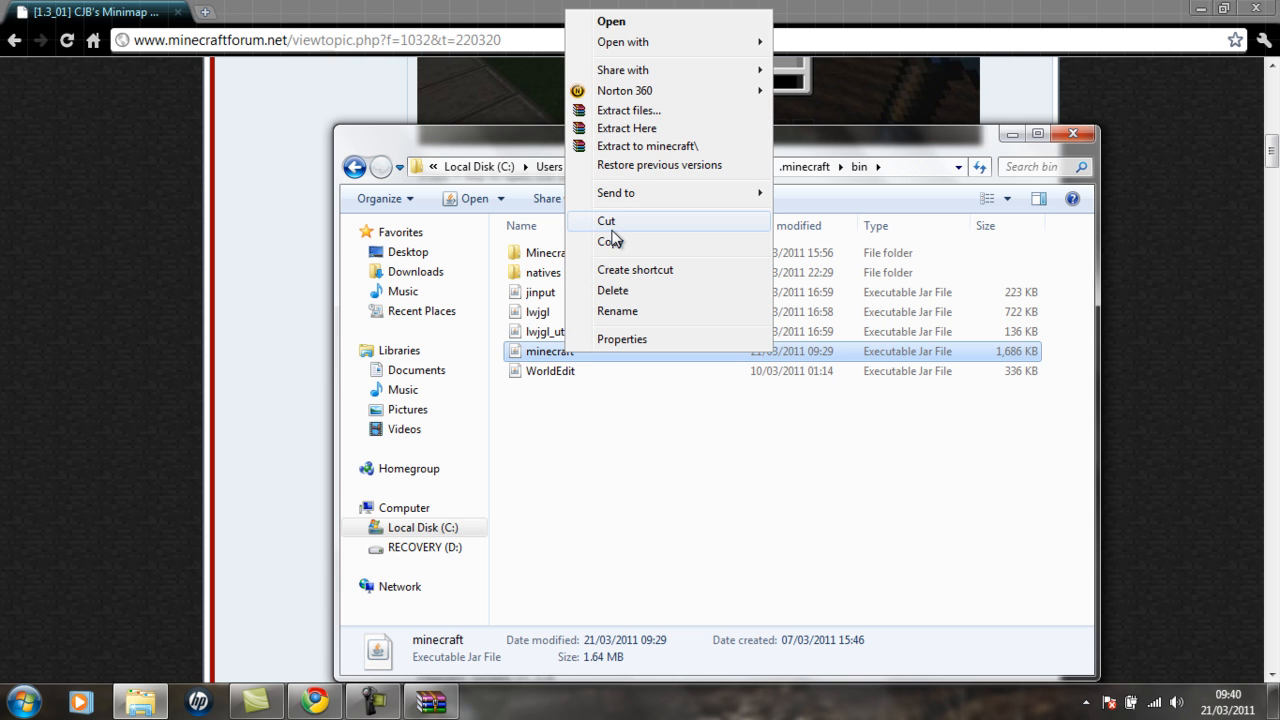
mouse_move(613, 228)
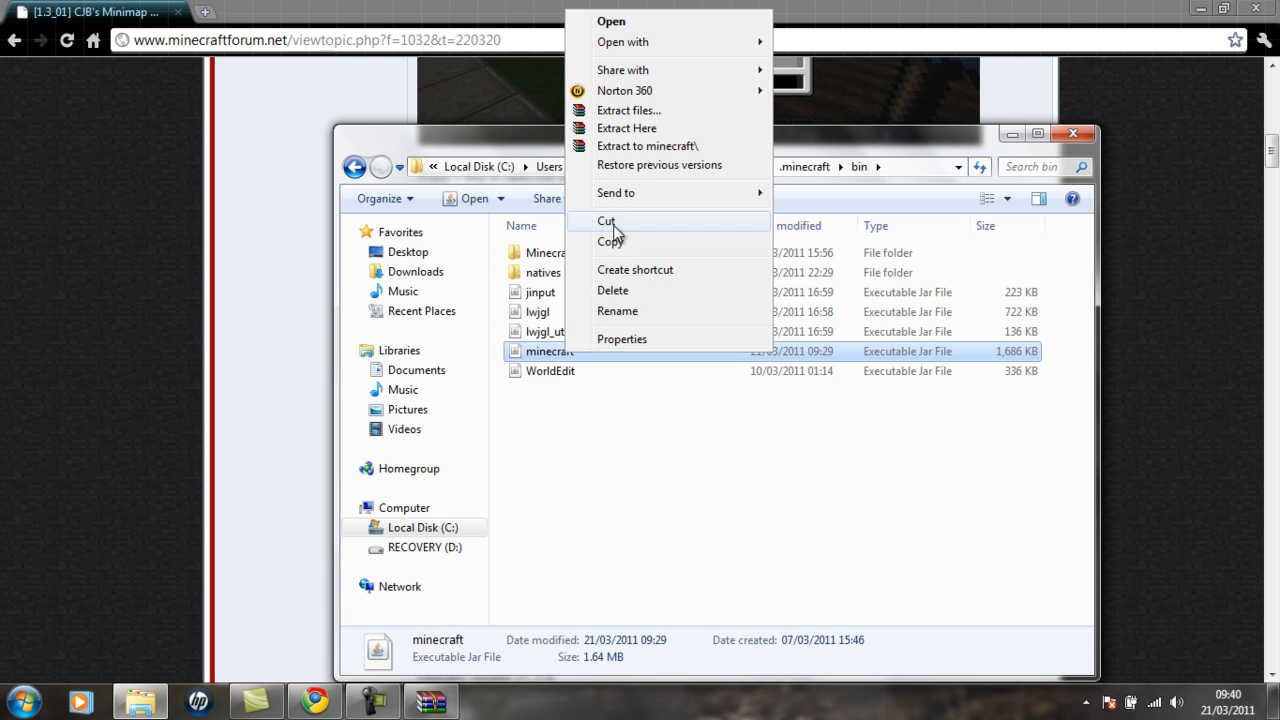
mouse_move(648, 42)
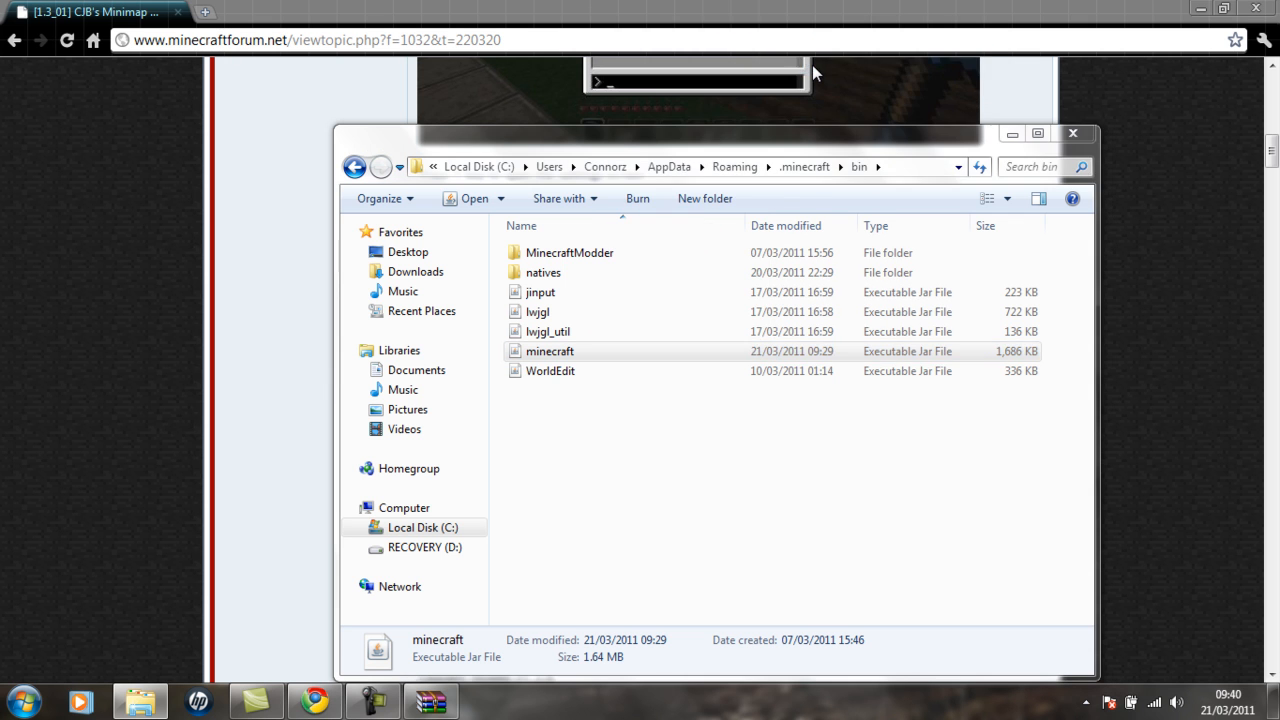
double_click(550, 351)
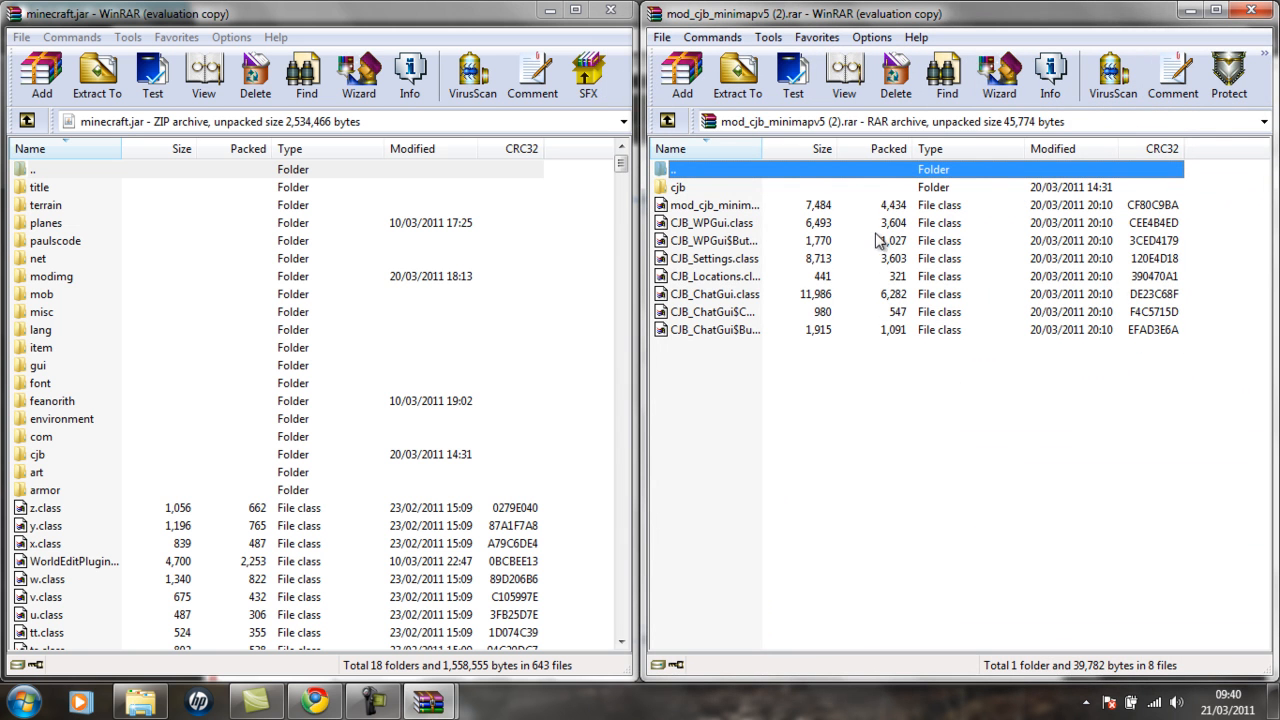
mouse_move(773, 371)
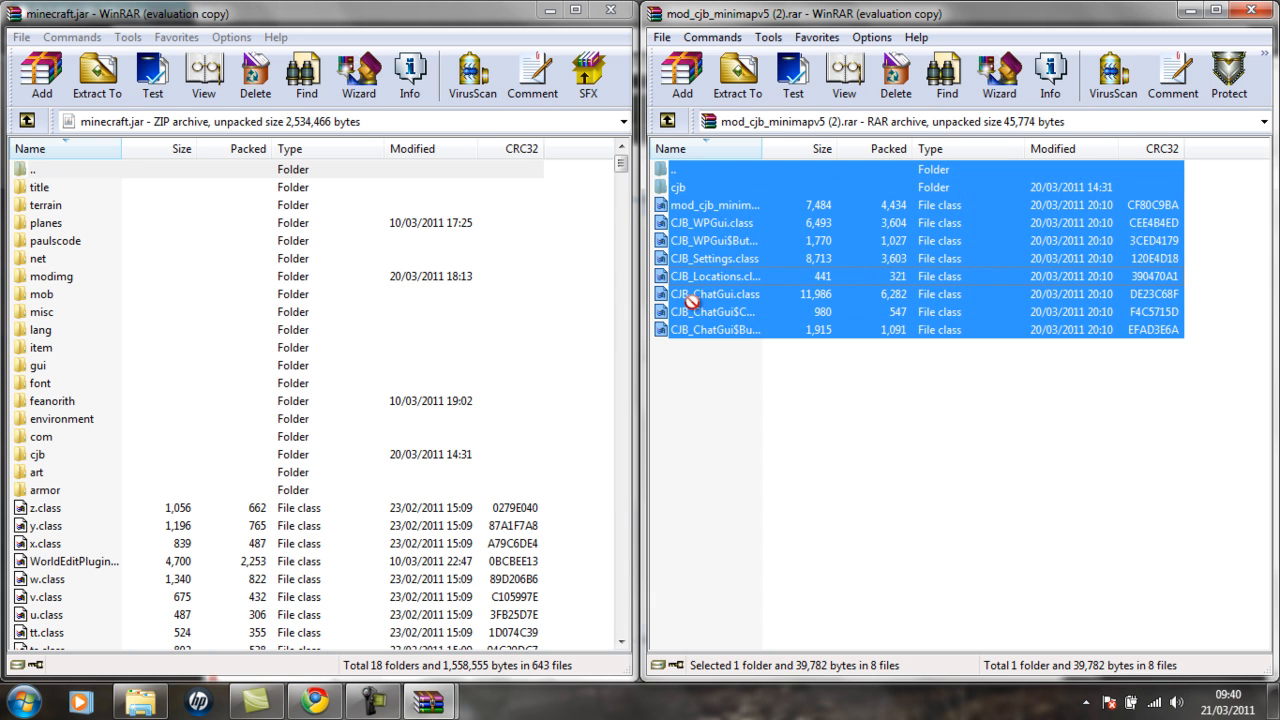
Add the minimap mod files and cjb folder into minecraft.jar
click(40, 75)
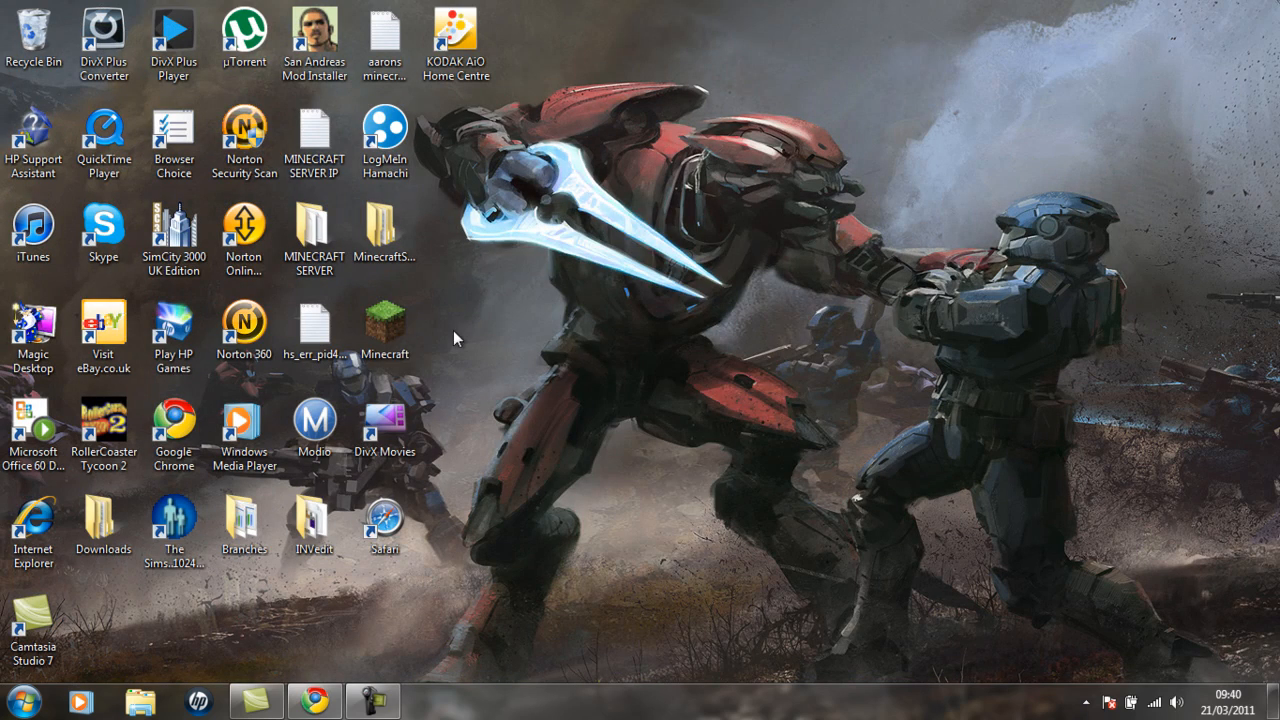
double_click(385, 325)
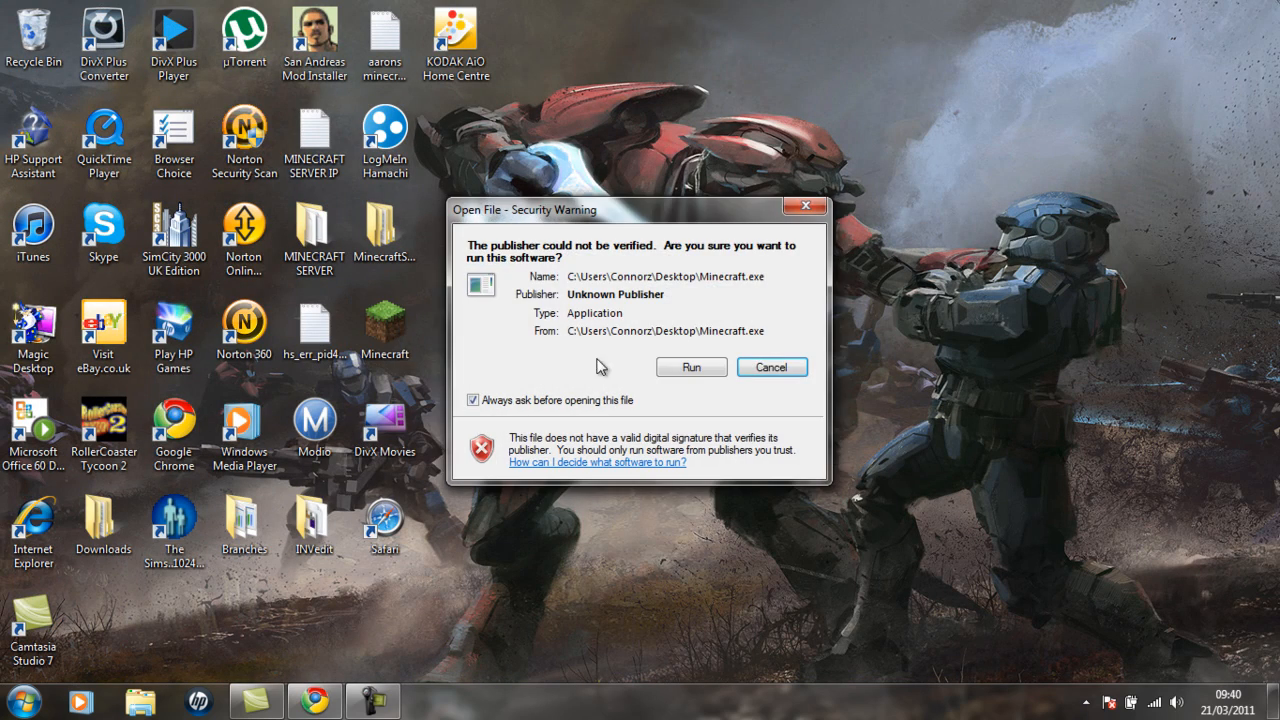
click(690, 366)
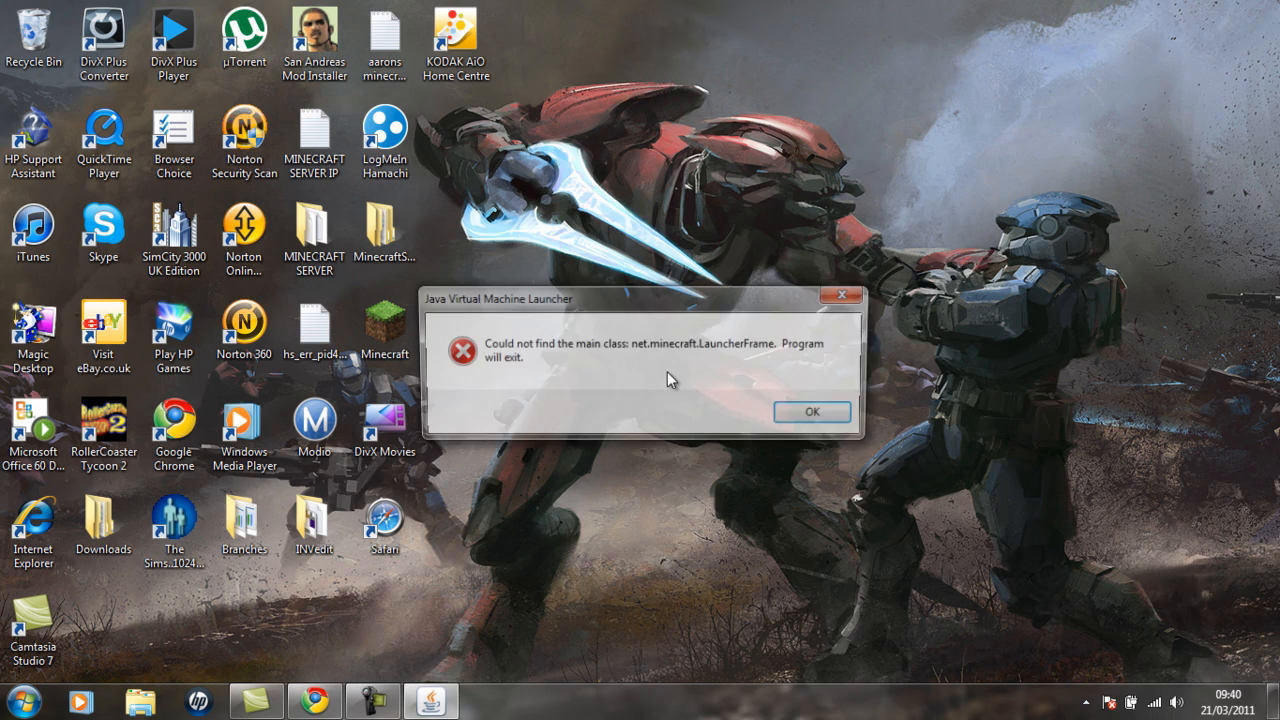
click(811, 411)
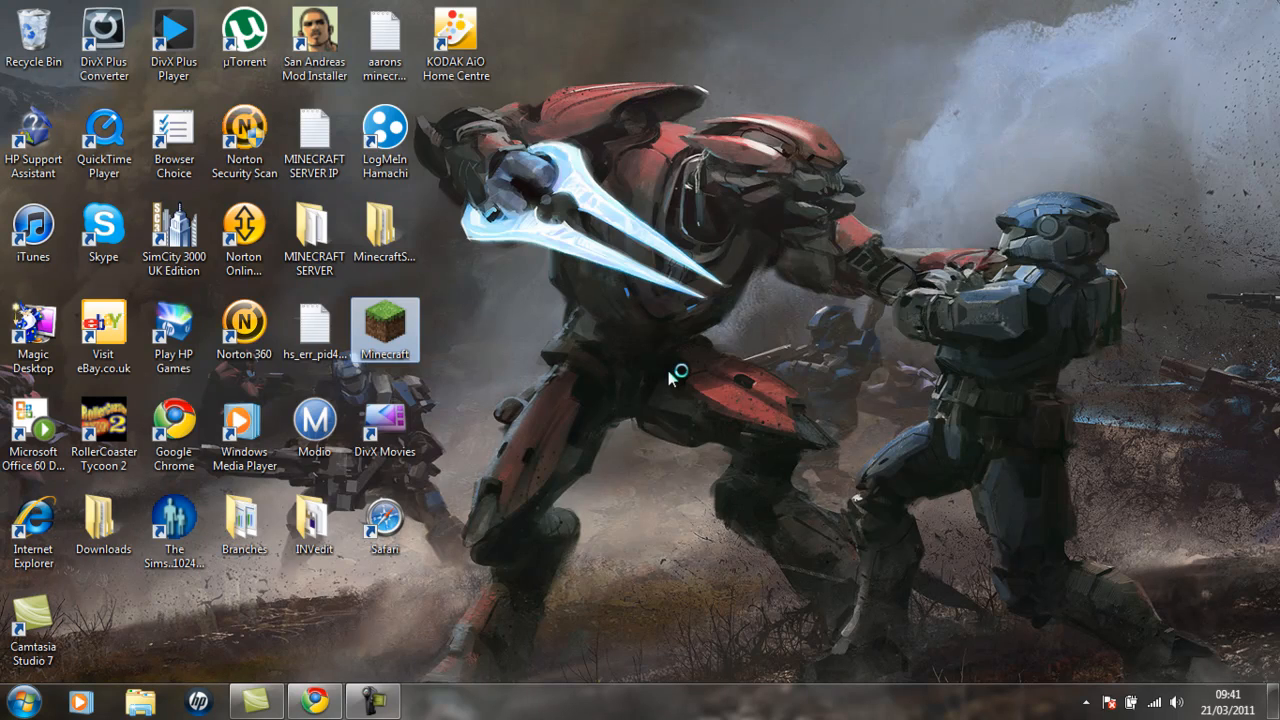
Launch Minecraft, enter the game, and play a selected singleplayer world
double_click(385, 328)
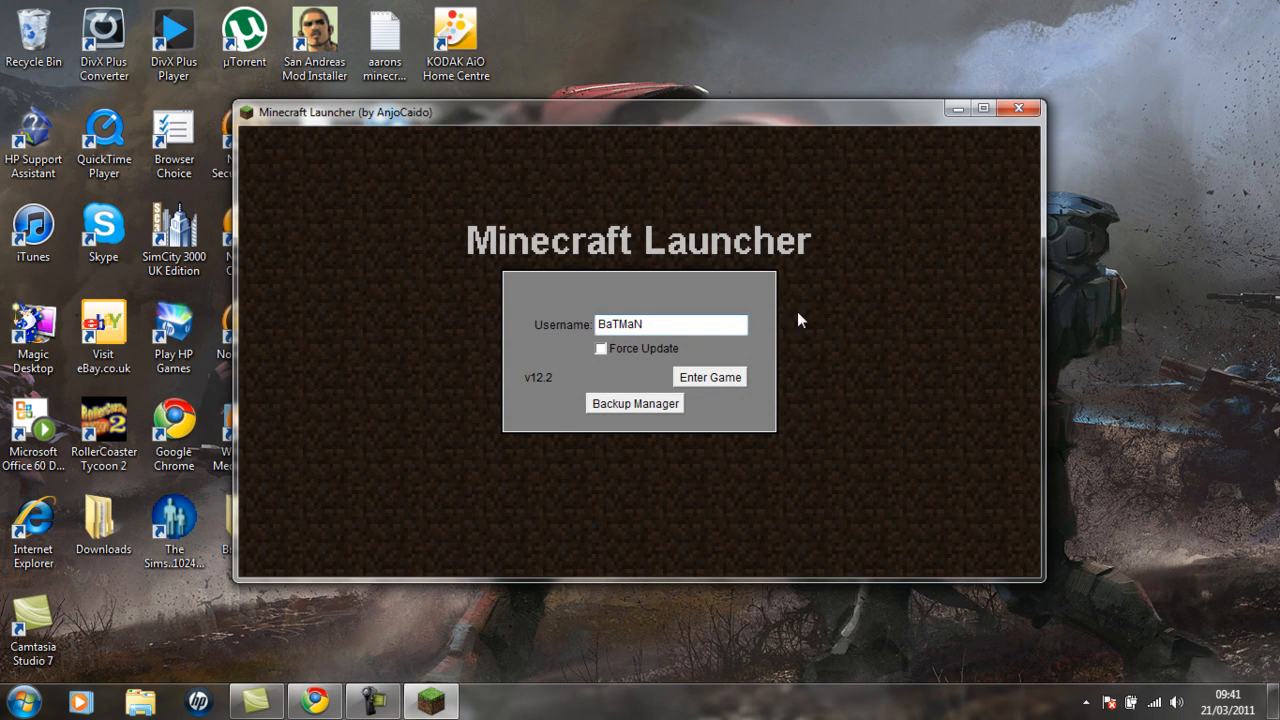
click(709, 377)
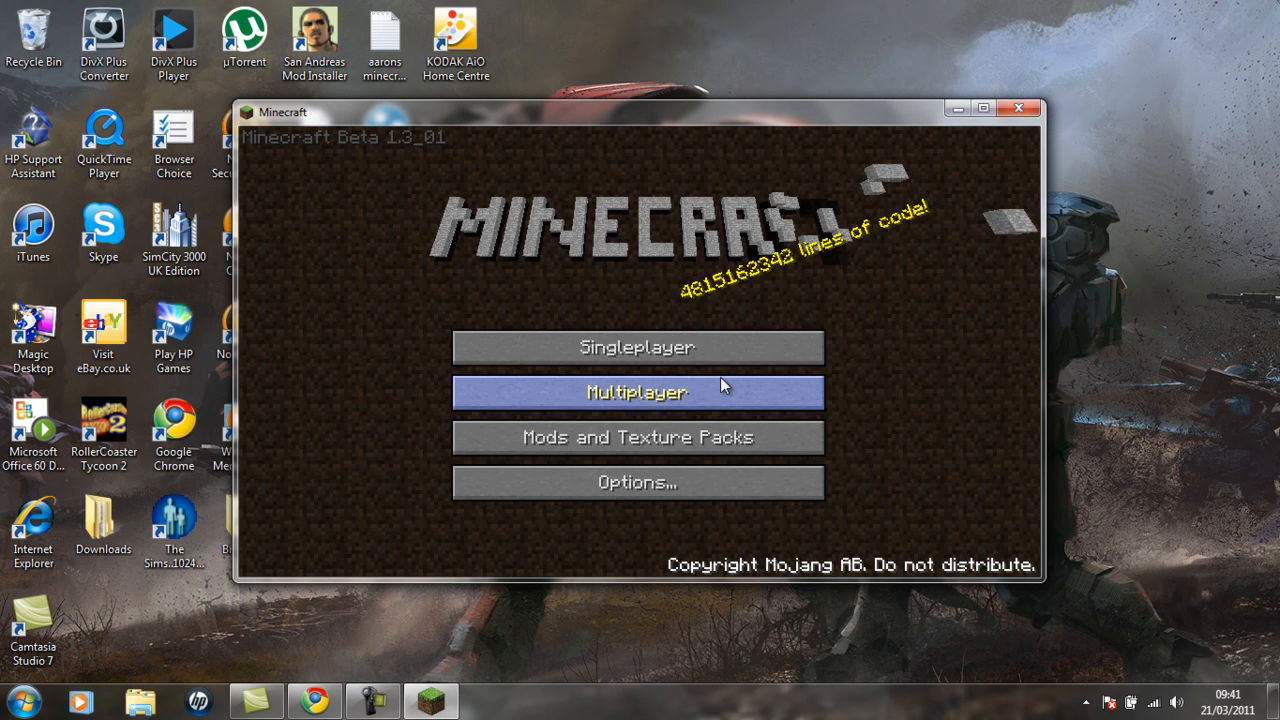
click(637, 347)
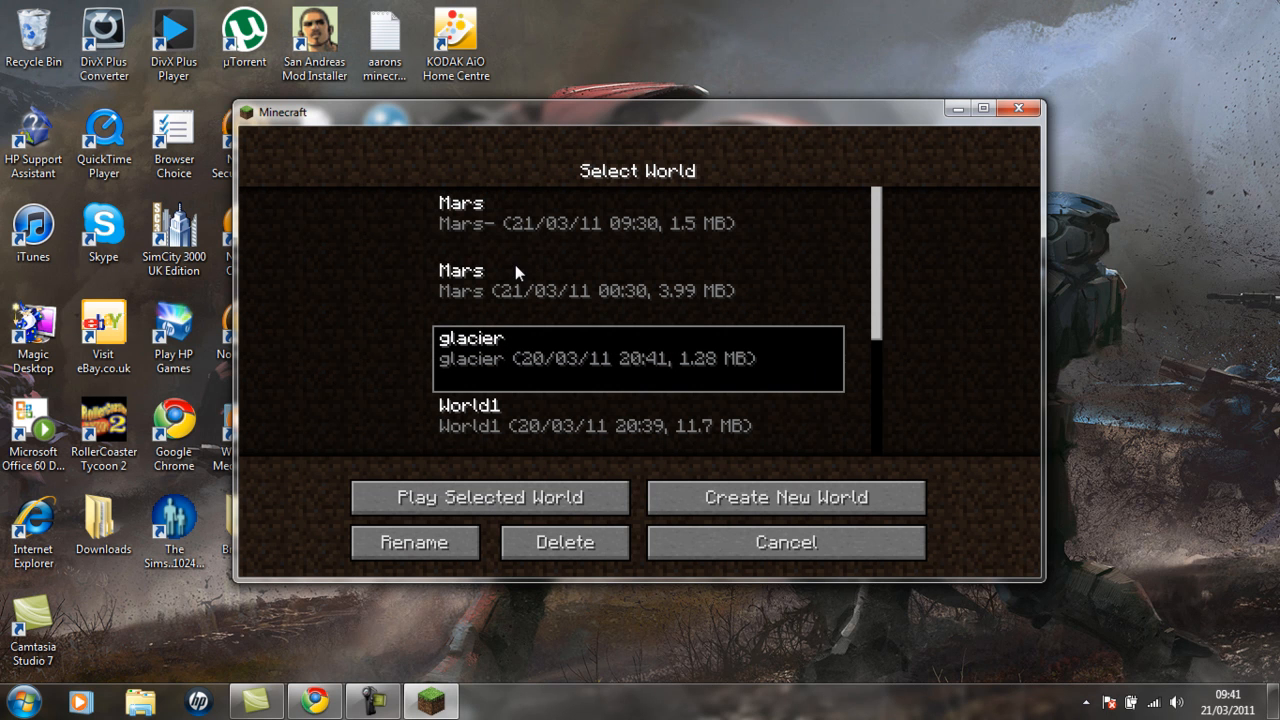
click(487, 497)
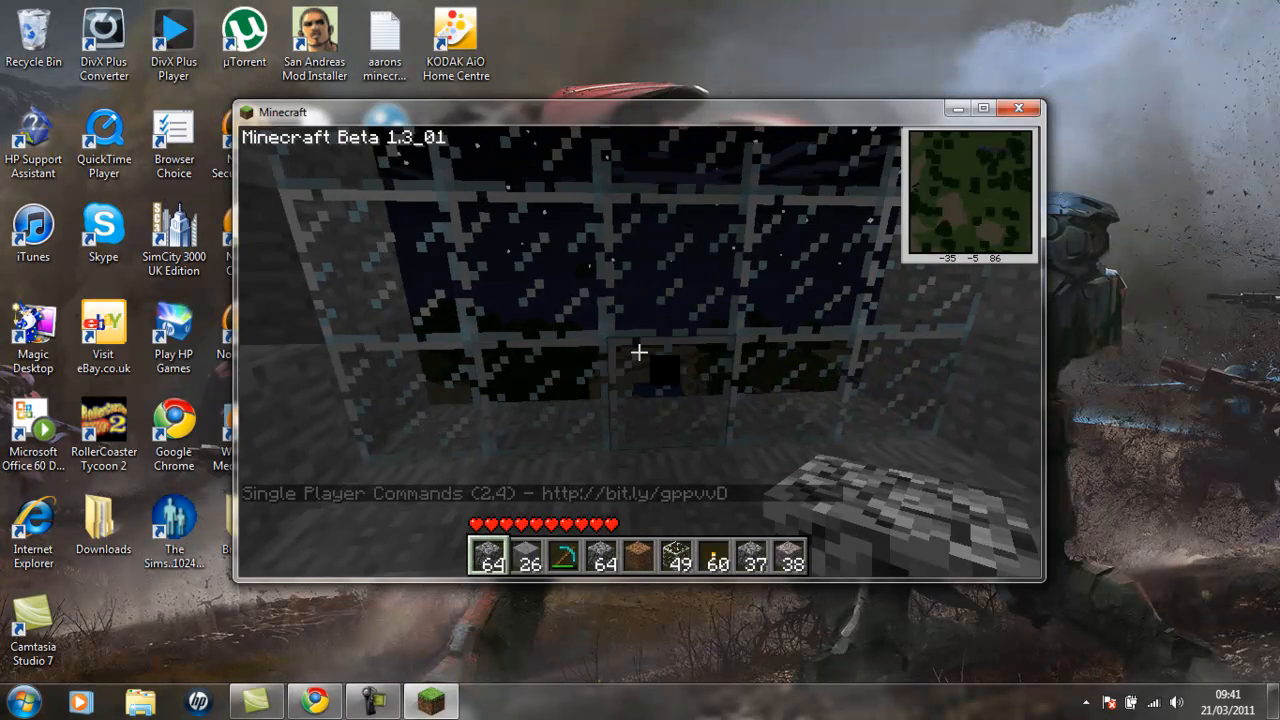
Use the Game menu's 'Save and quit to title' to leave the world
key(Escape)
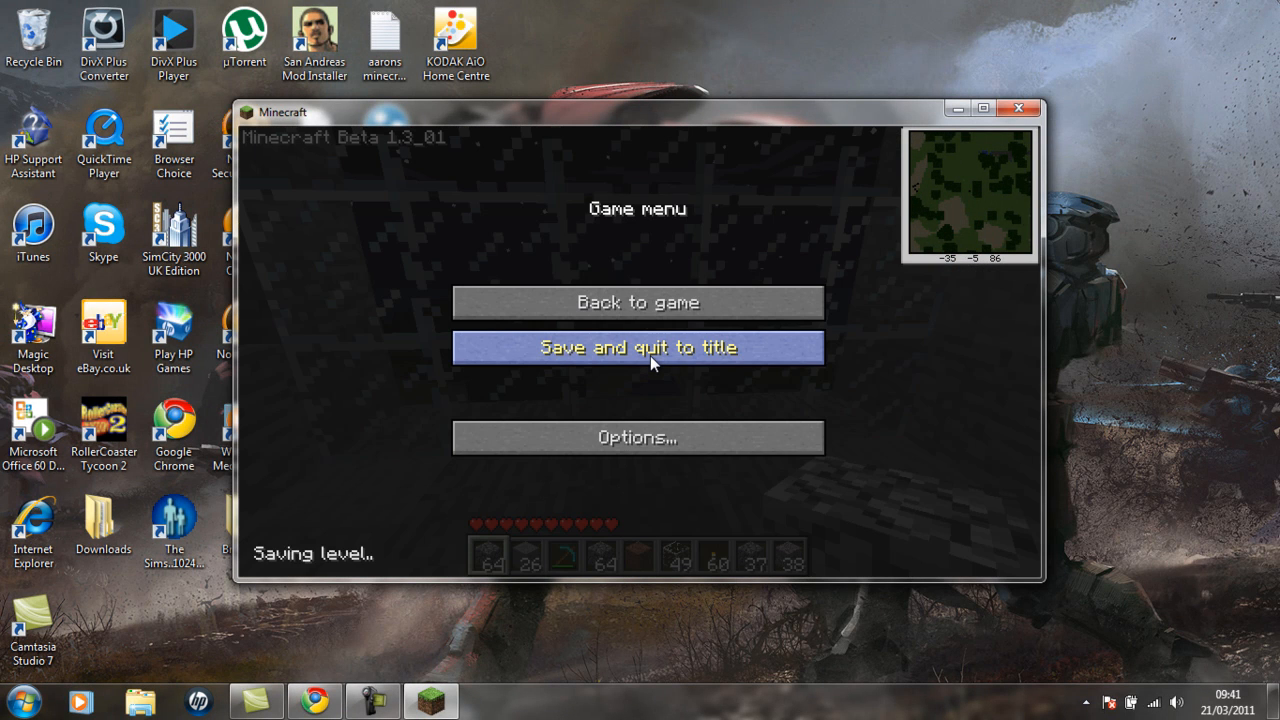
click(637, 347)
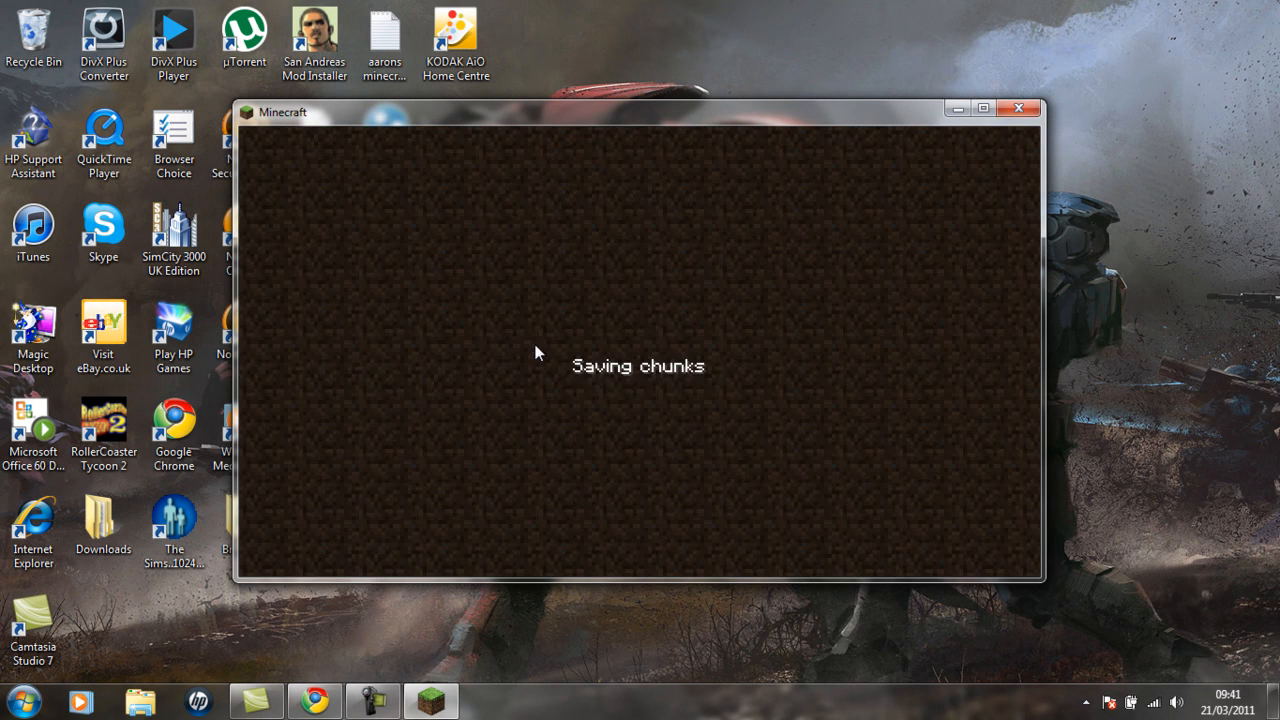